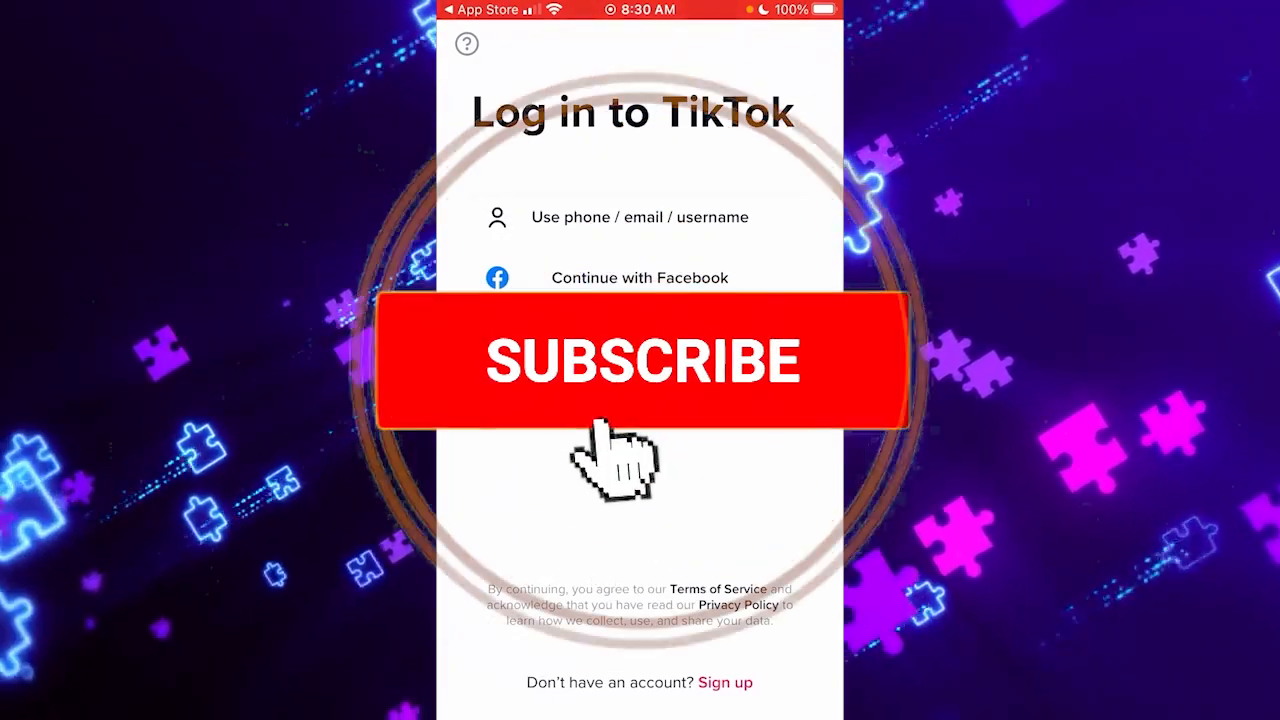
- Choose 'Use phone / email / username' on the Log in to TikTok screen
left_click(640, 360)
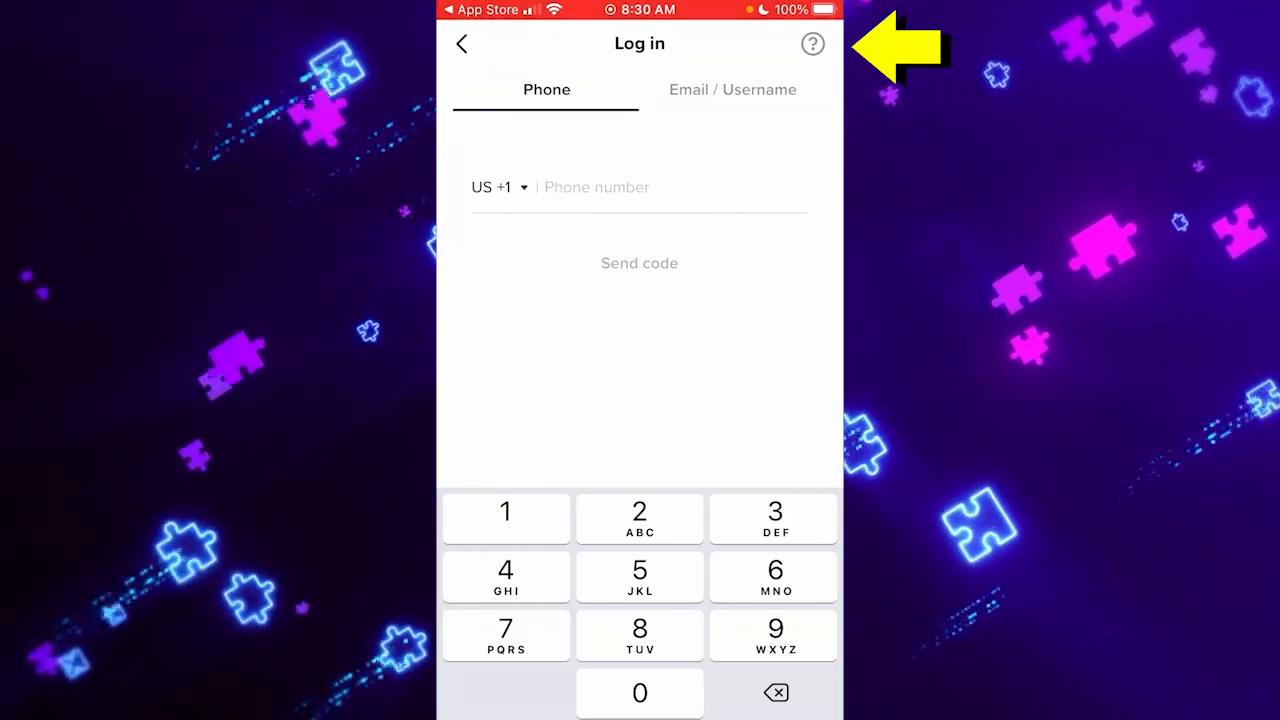
- Open the help (?) icon on the login screen to reach Recover account
left_click(812, 44)
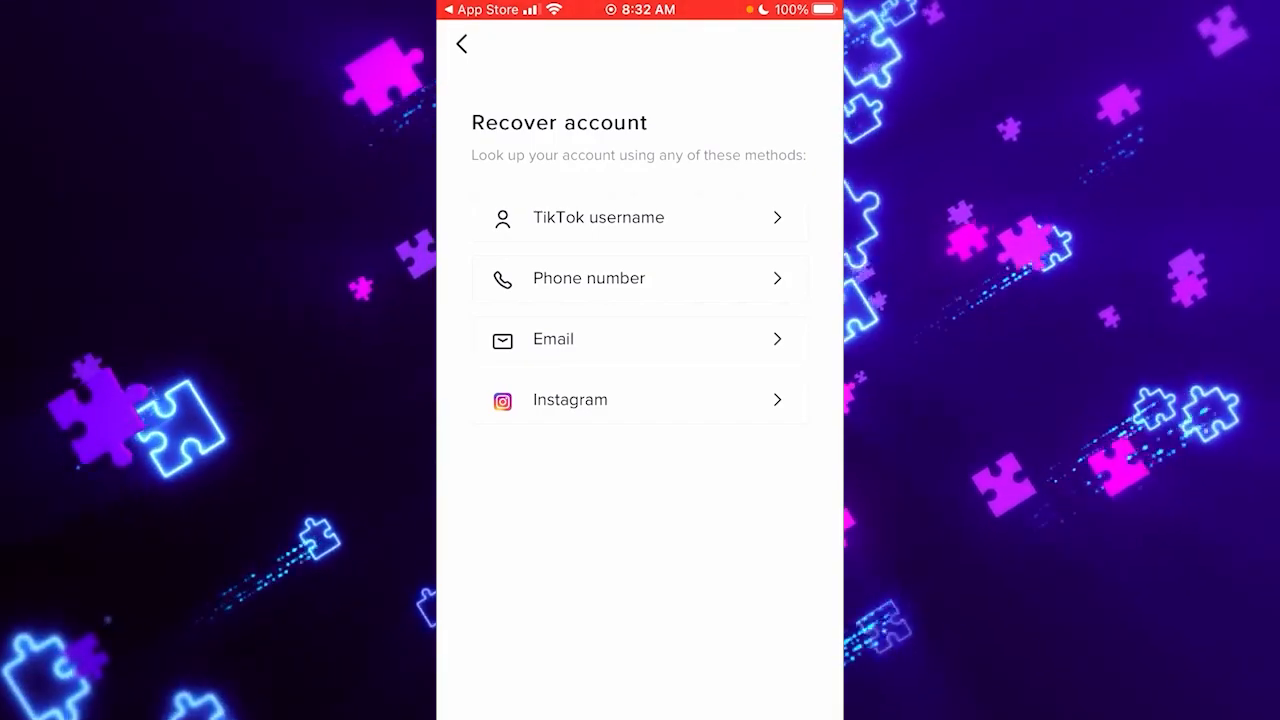
- Choose lookup by TikTok username, then open 'Report a problem' from help
left_click(639, 217)
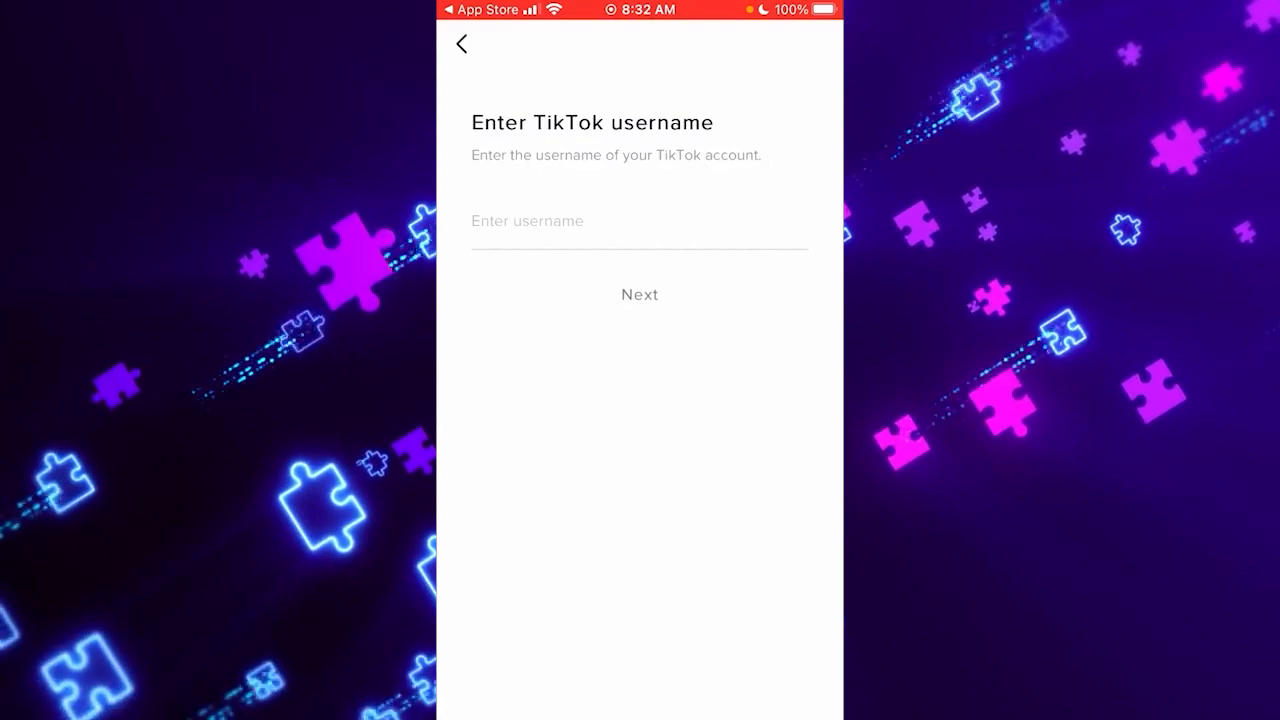
left_click(639, 221)
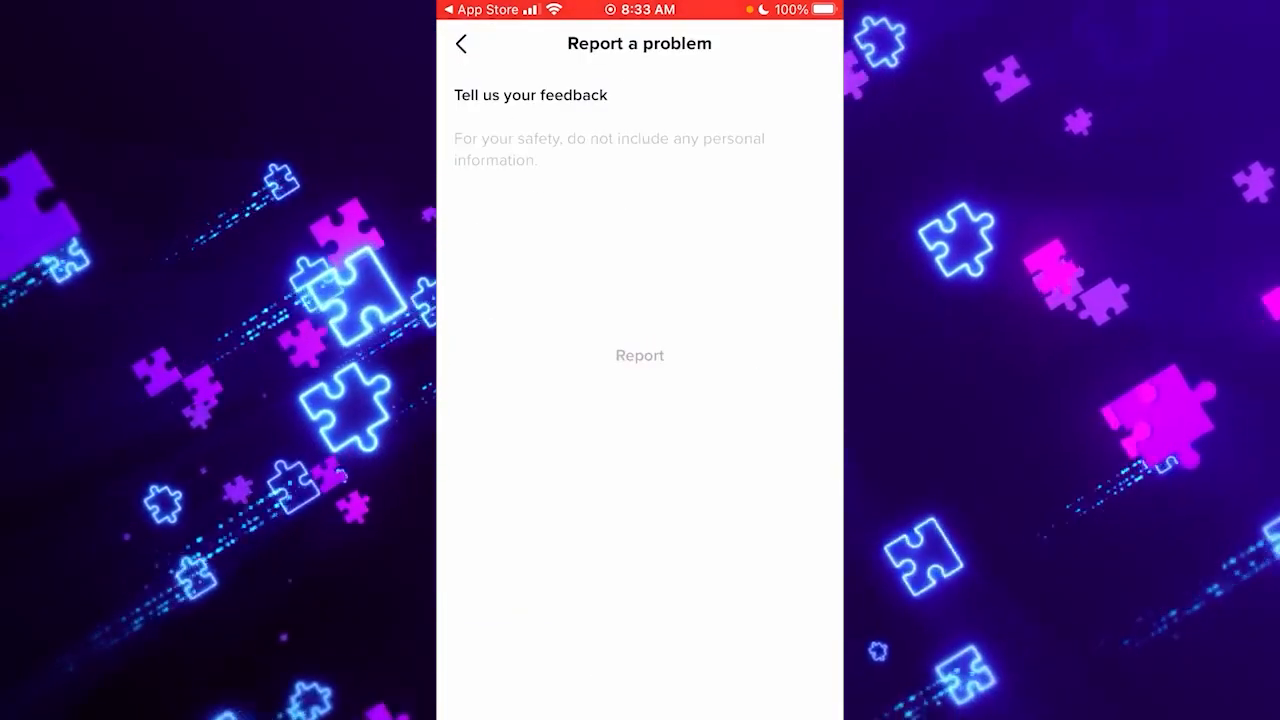
- Write the lost-login, no email or phone access recovery message and submit the report
left_click(608, 148)
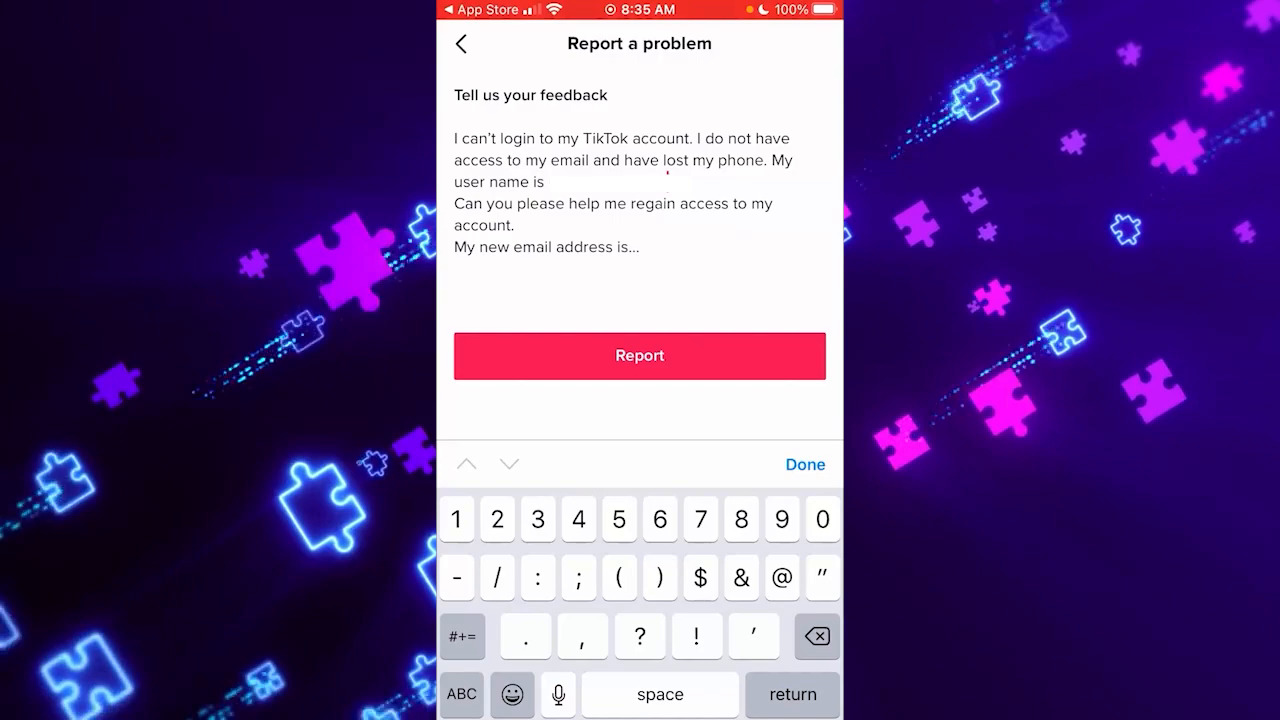
double_click(548, 181)
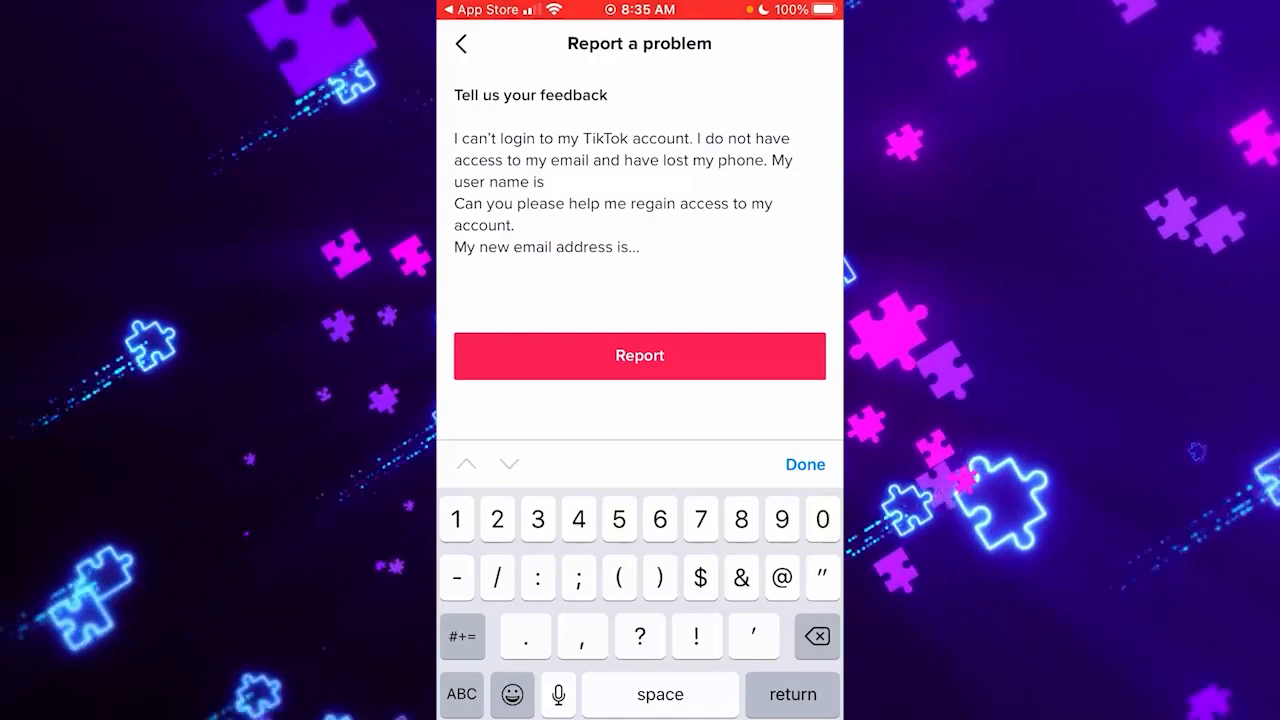
left_click(805, 464)
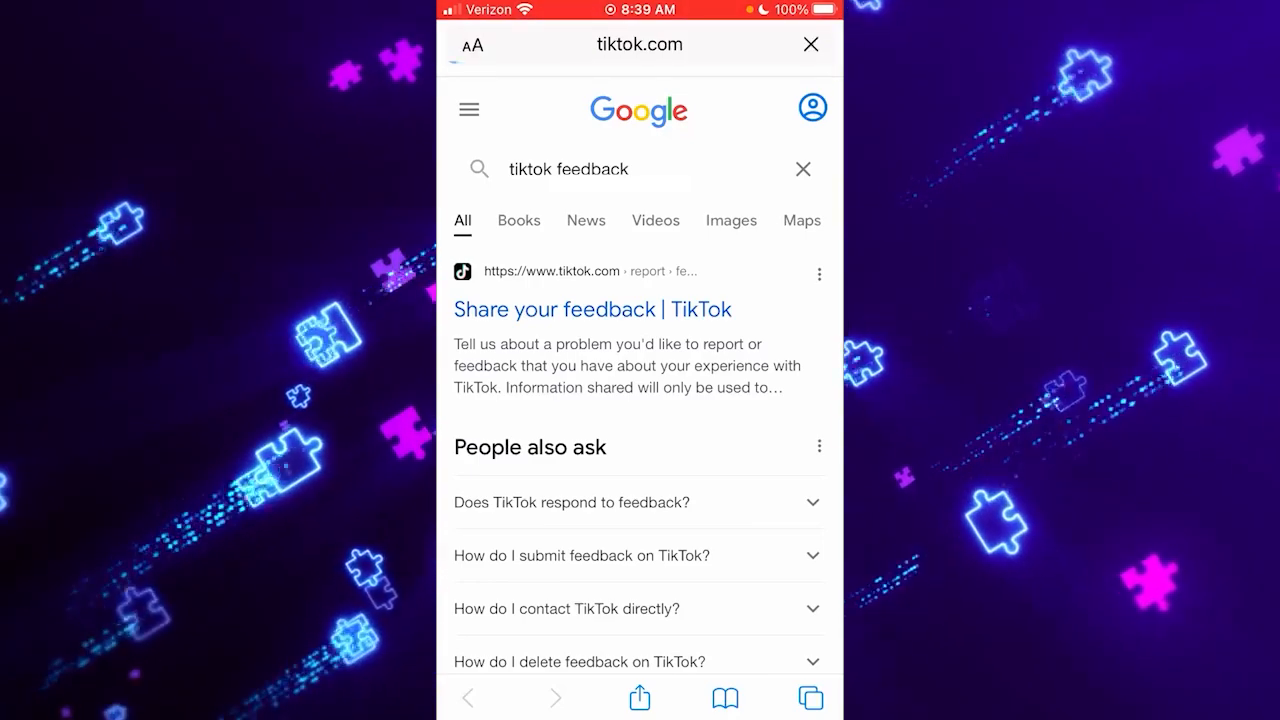
- Open 'Share your feedback | TikTok' from the 'tiktok feedback' Google results
left_click(639, 44)
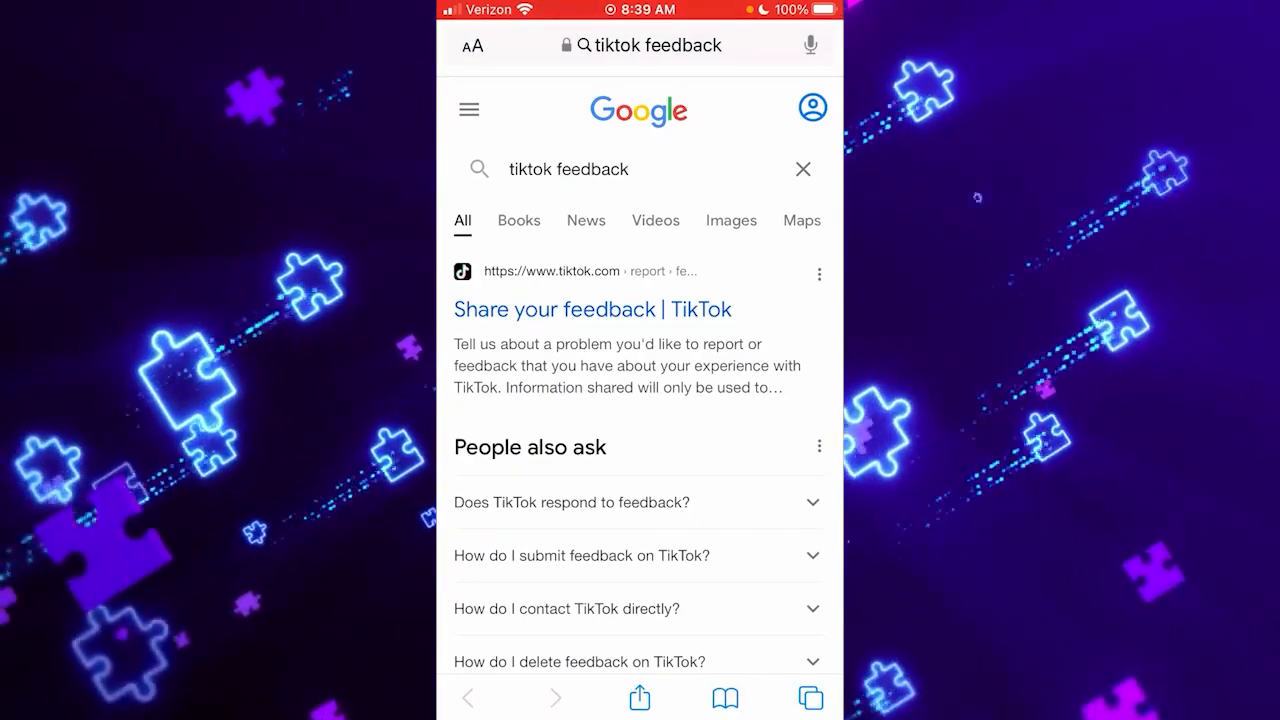
left_click(592, 309)
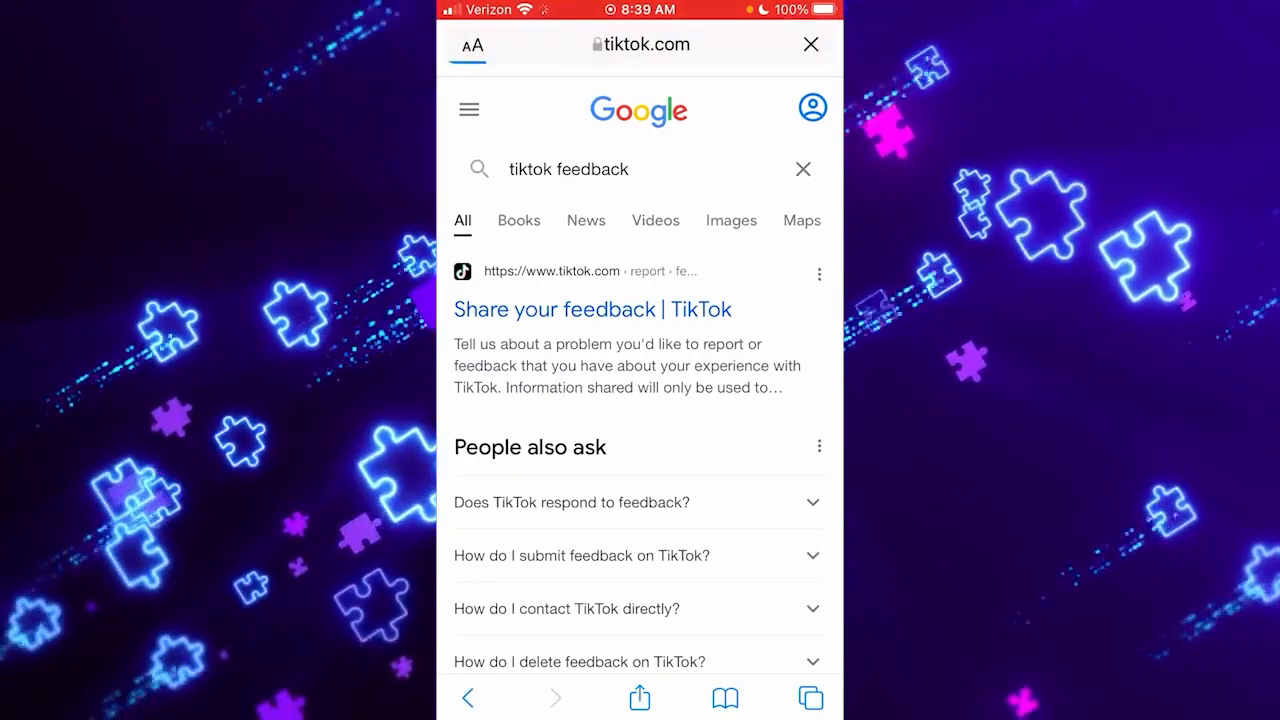
left_click(591, 309)
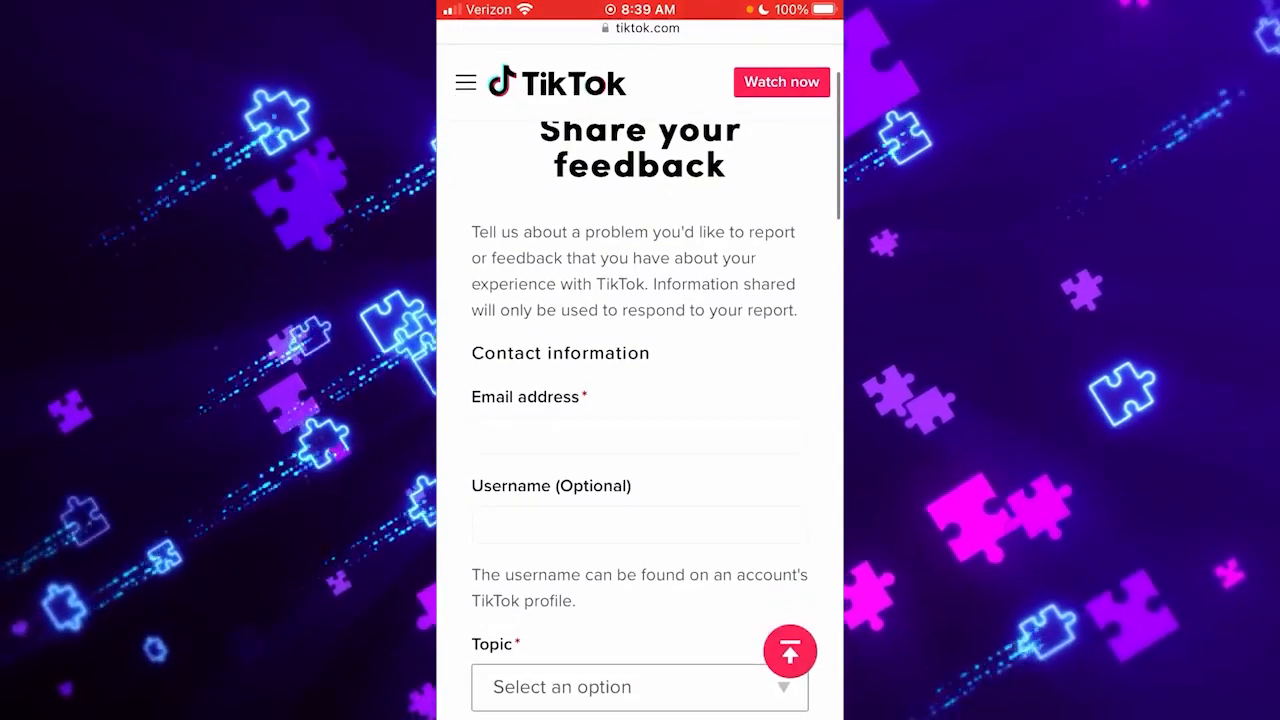
scroll("down", 3)
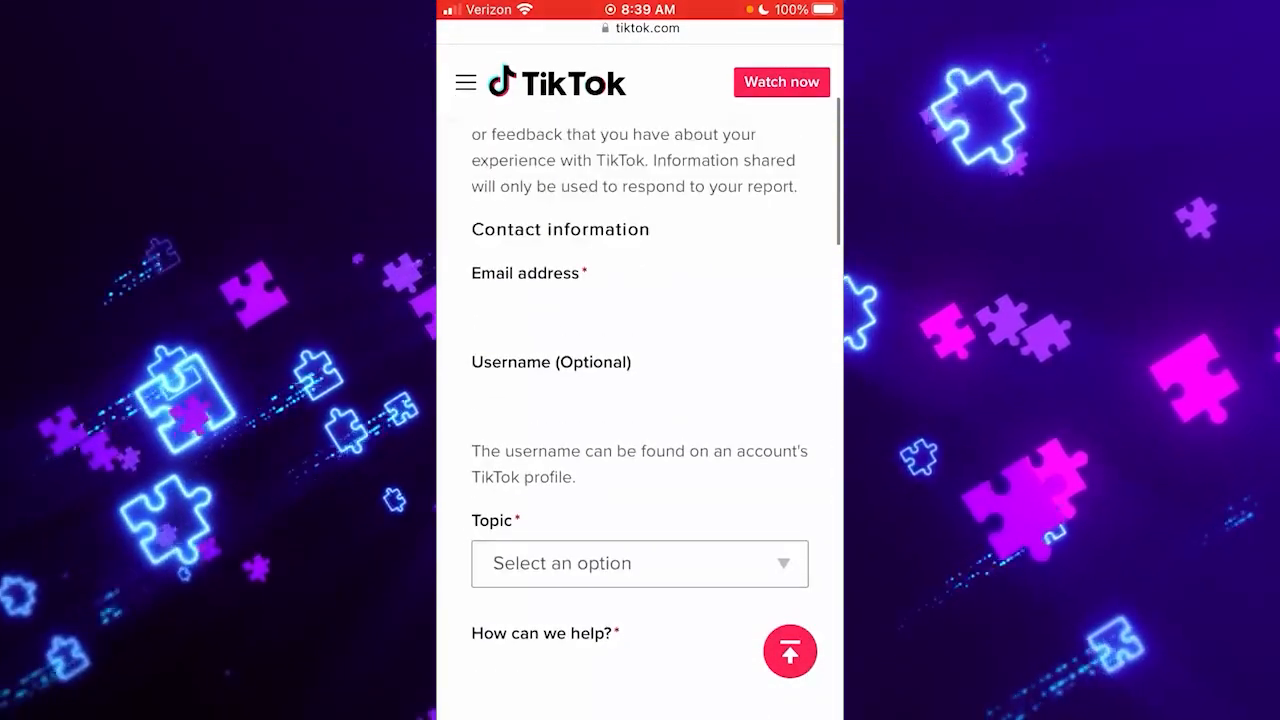
- Select Topic 'General account inquiry' and Tell us more 'Recover account'
left_click(639, 410)
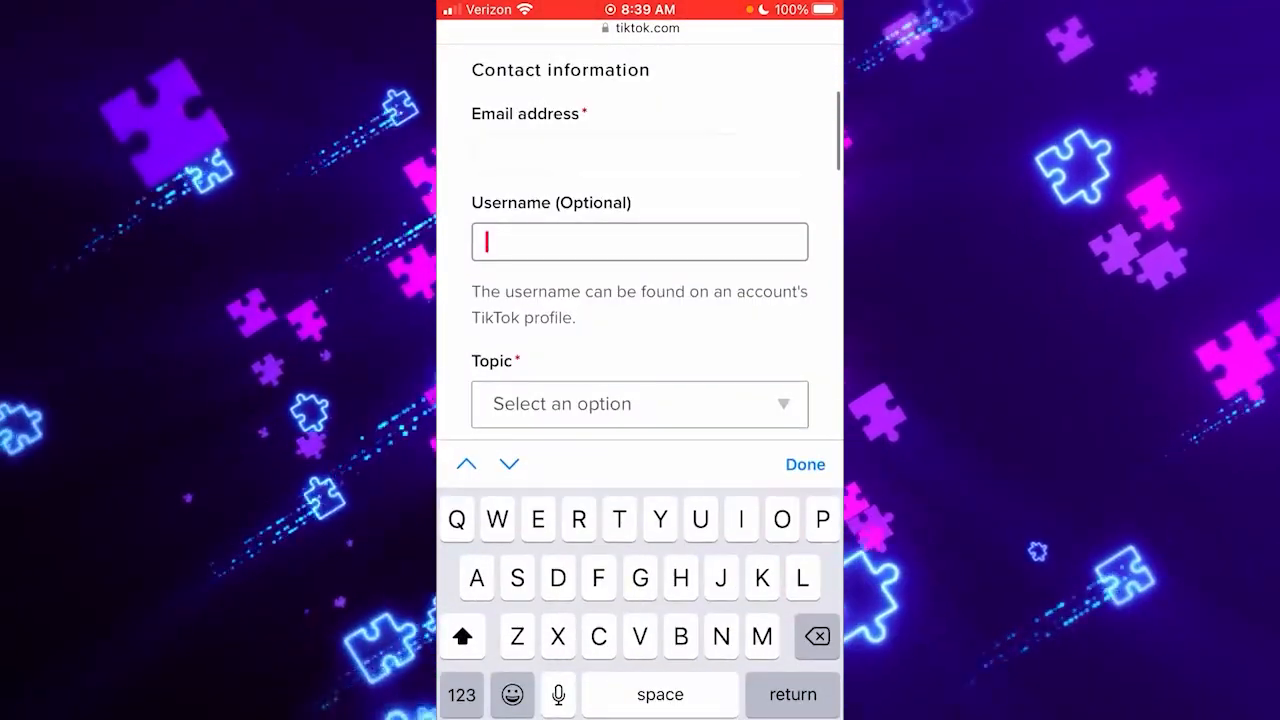
left_click(639, 404)
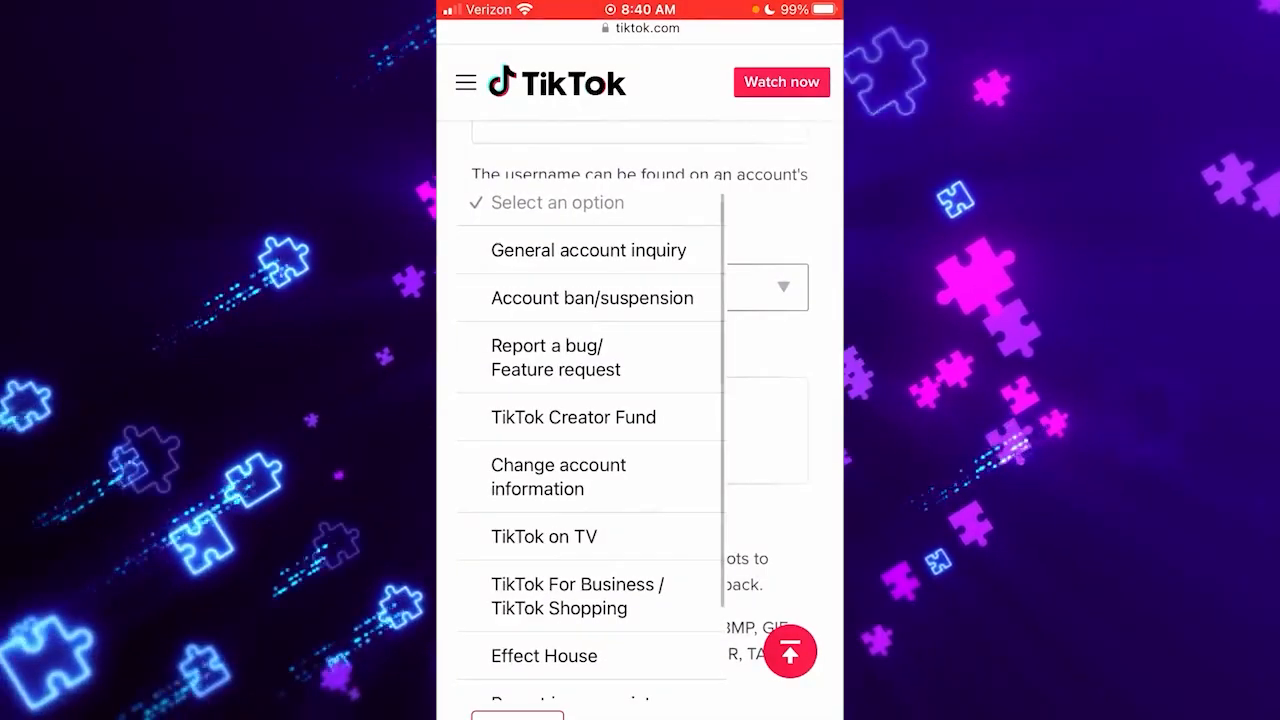
left_click(585, 250)
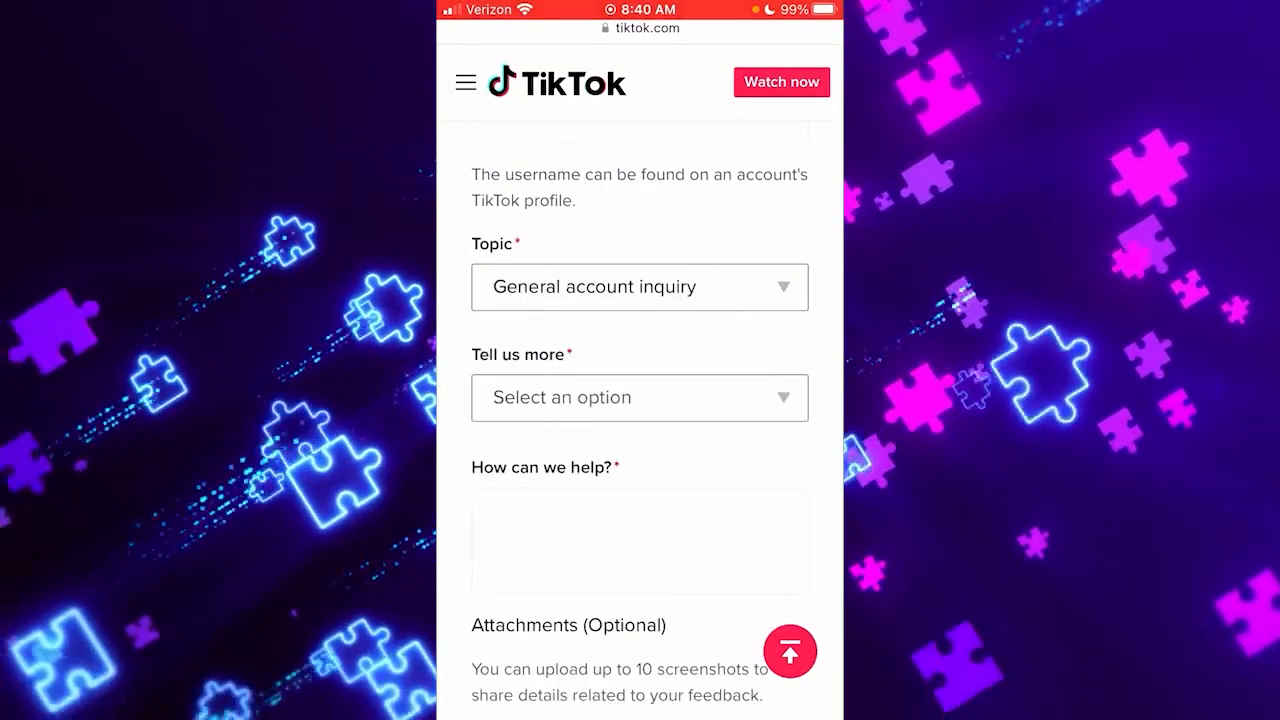
scroll("down", 3)
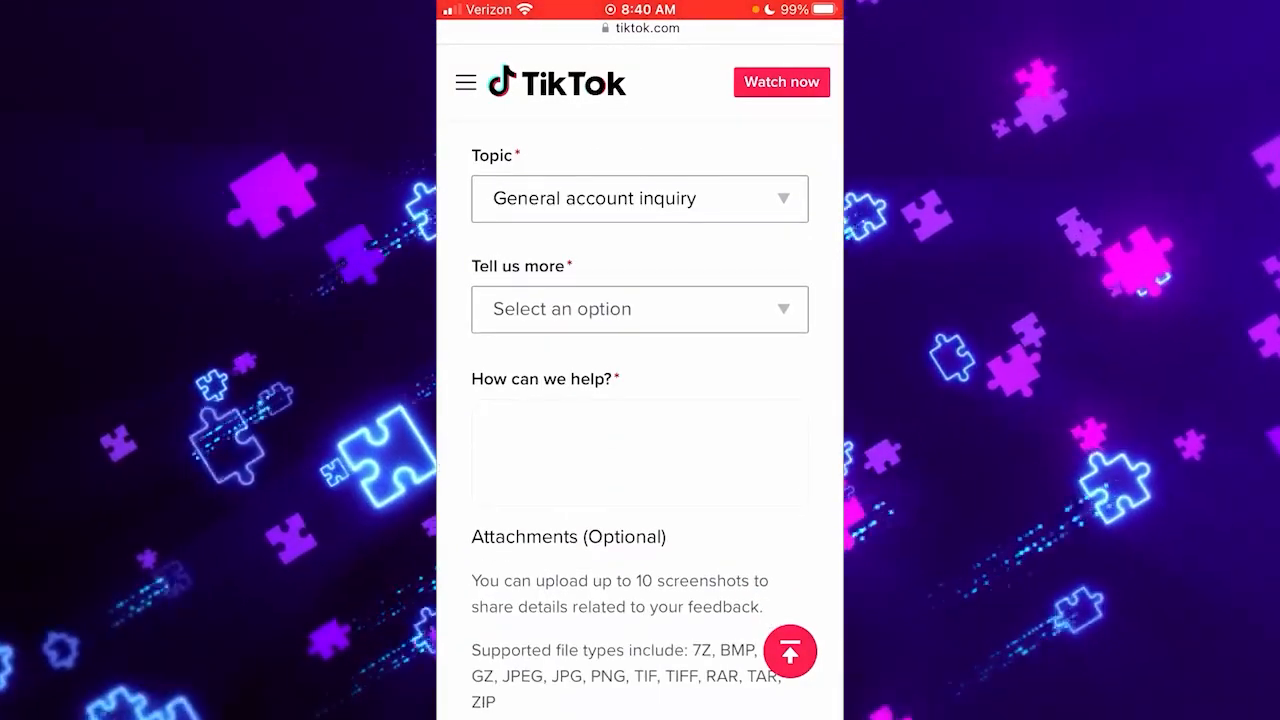
left_click(639, 309)
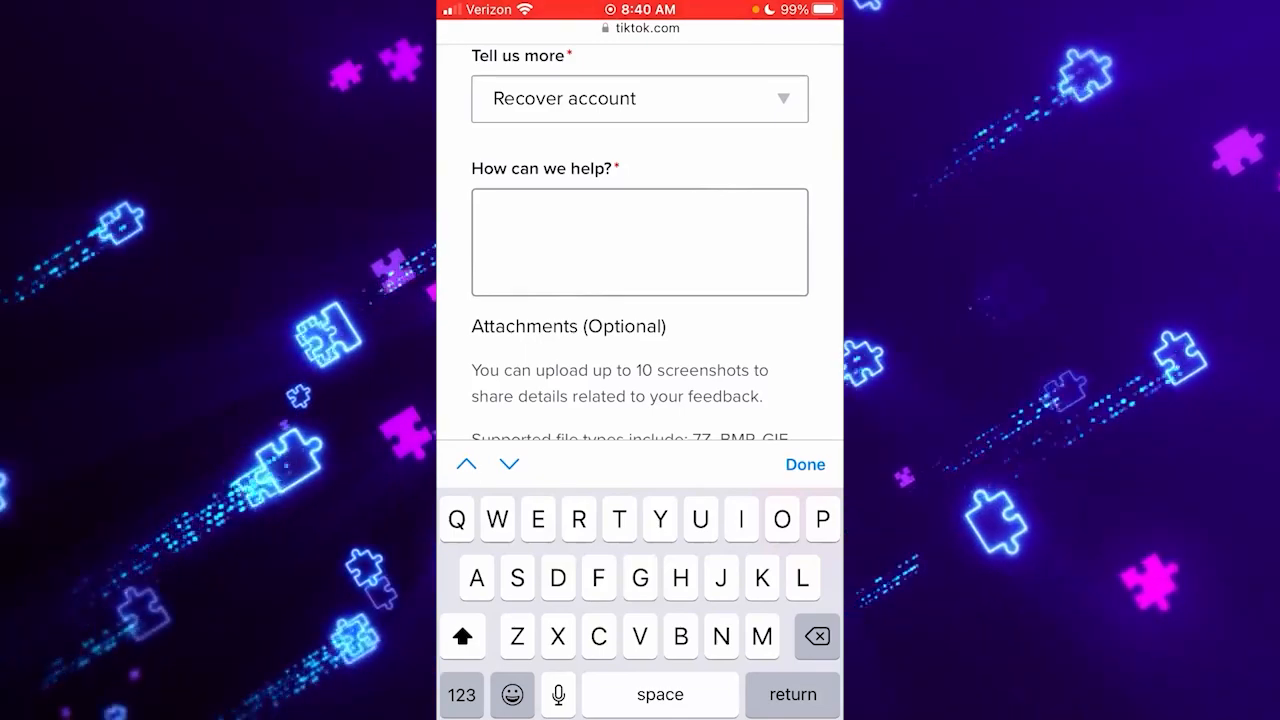
- Scroll past Attachments and Declaration and submit the feedback form
scroll("down", 3)
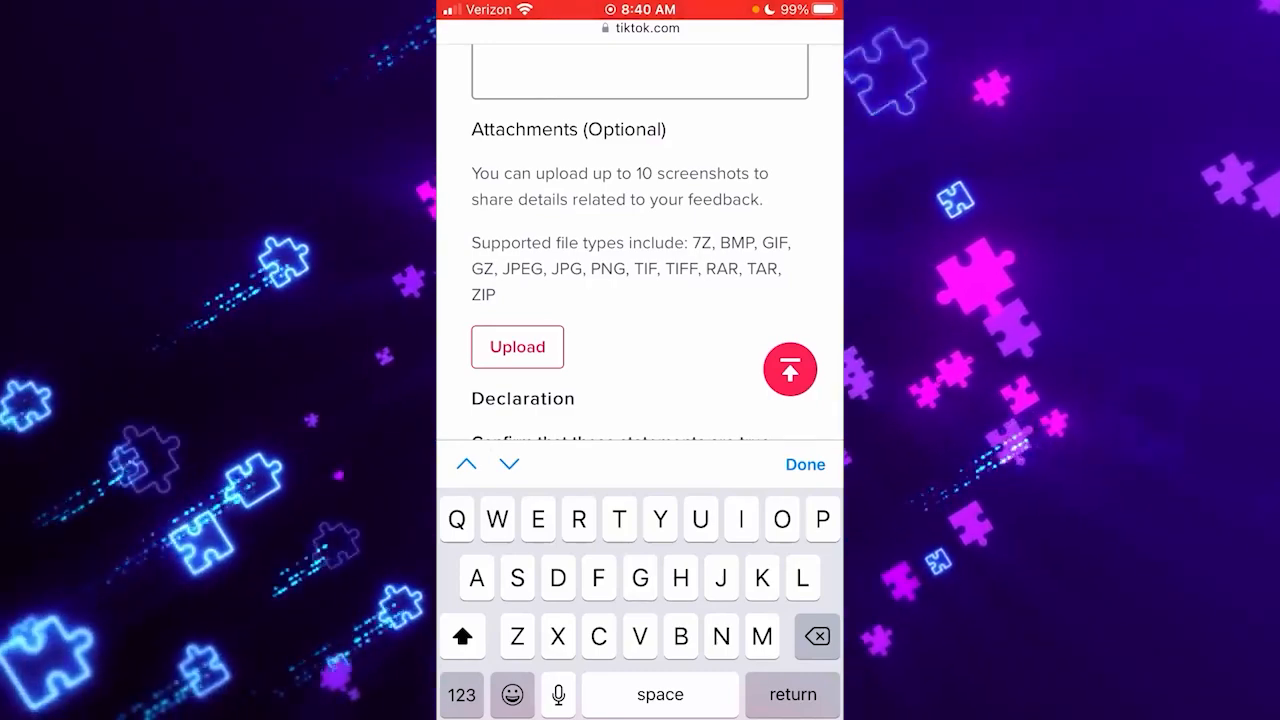
scroll("down", 3)
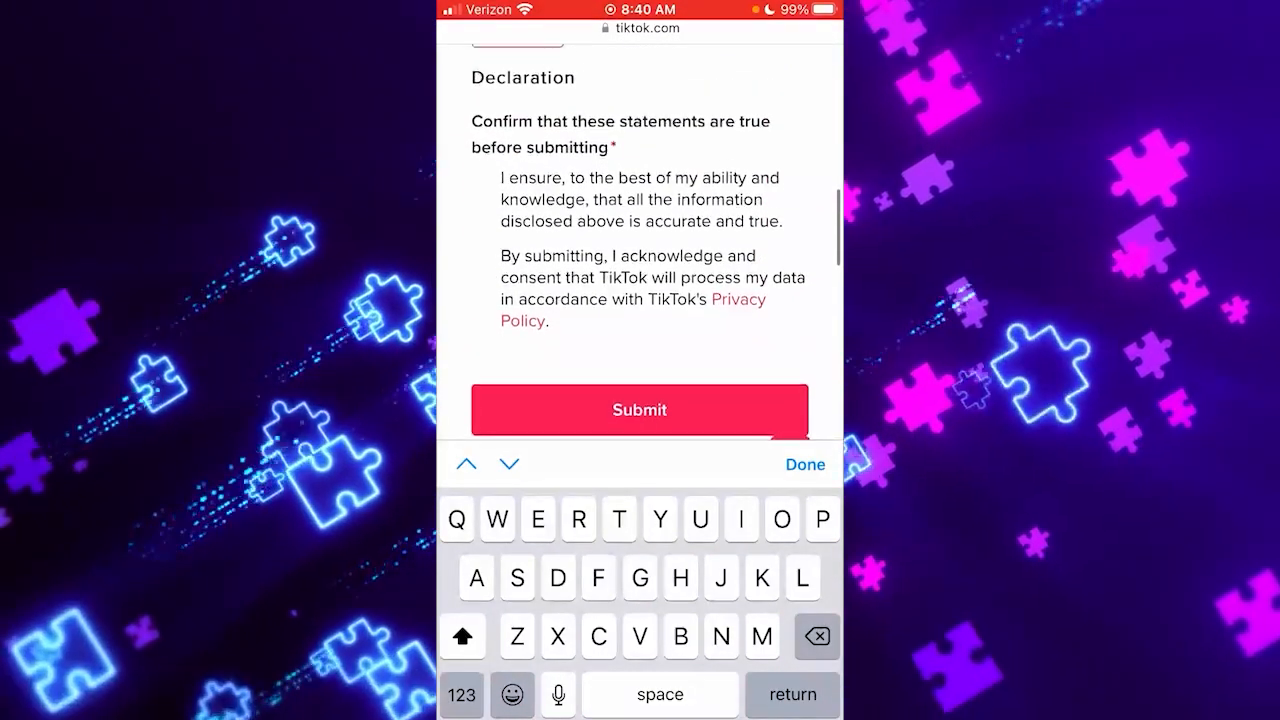
left_click(805, 464)
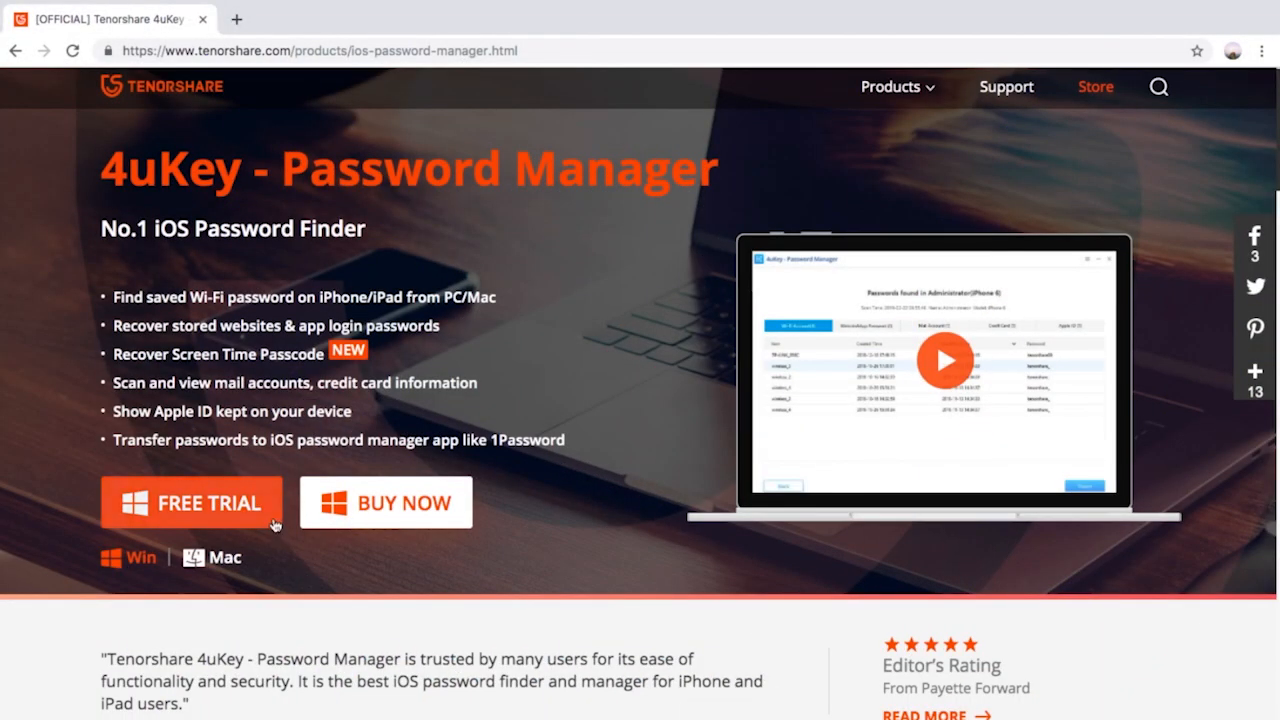
mouse_move(318, 564)
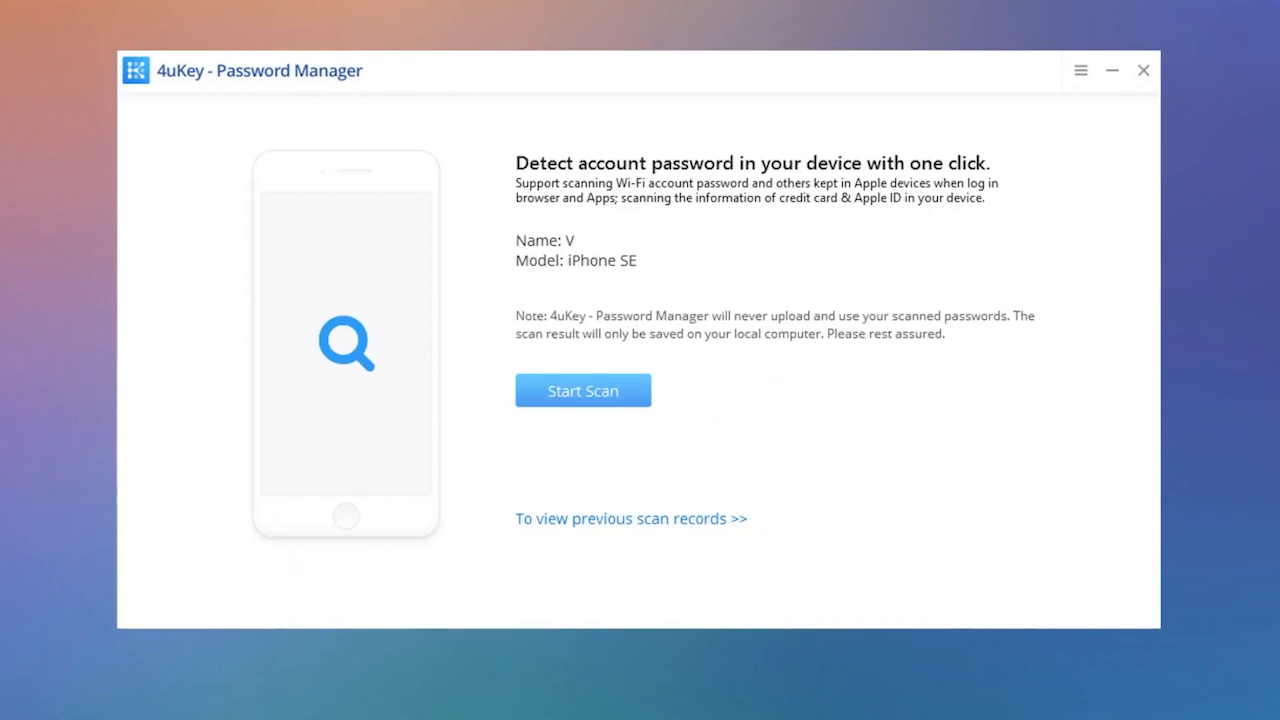
mouse_move(597, 397)
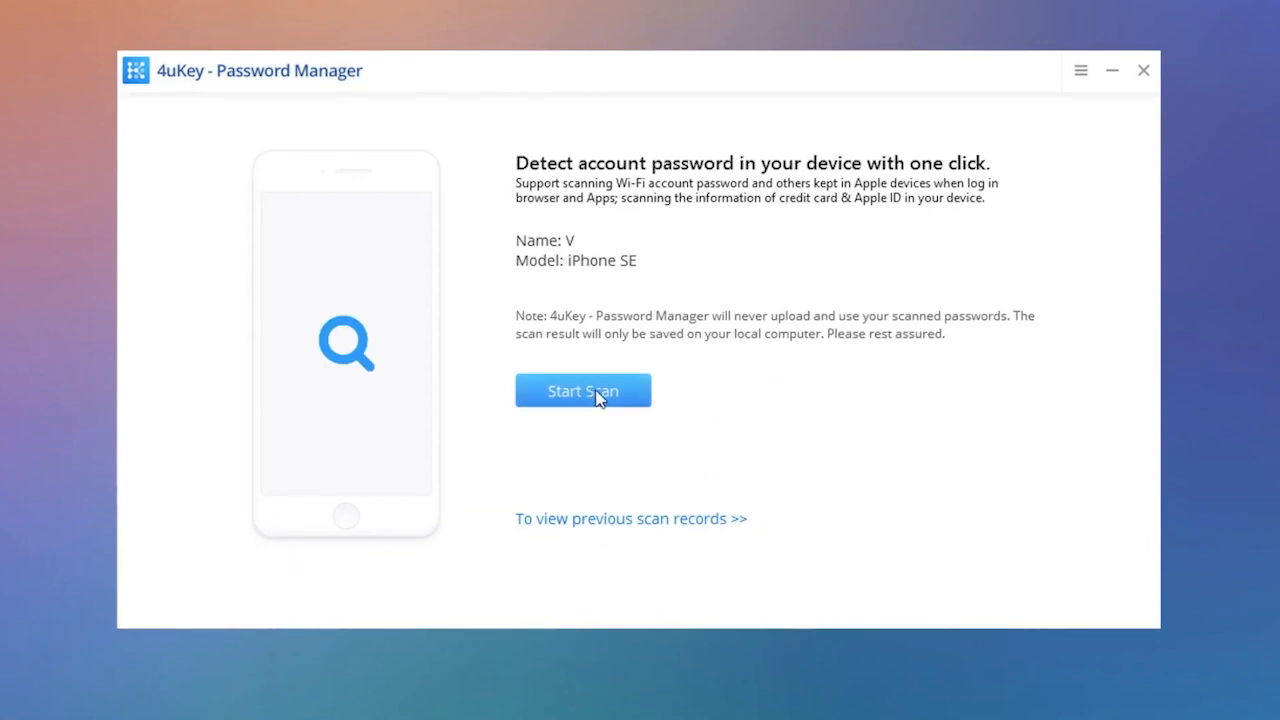
- Start a 4uKey scan of the iPhone SE for saved passwords
left_click(583, 390)
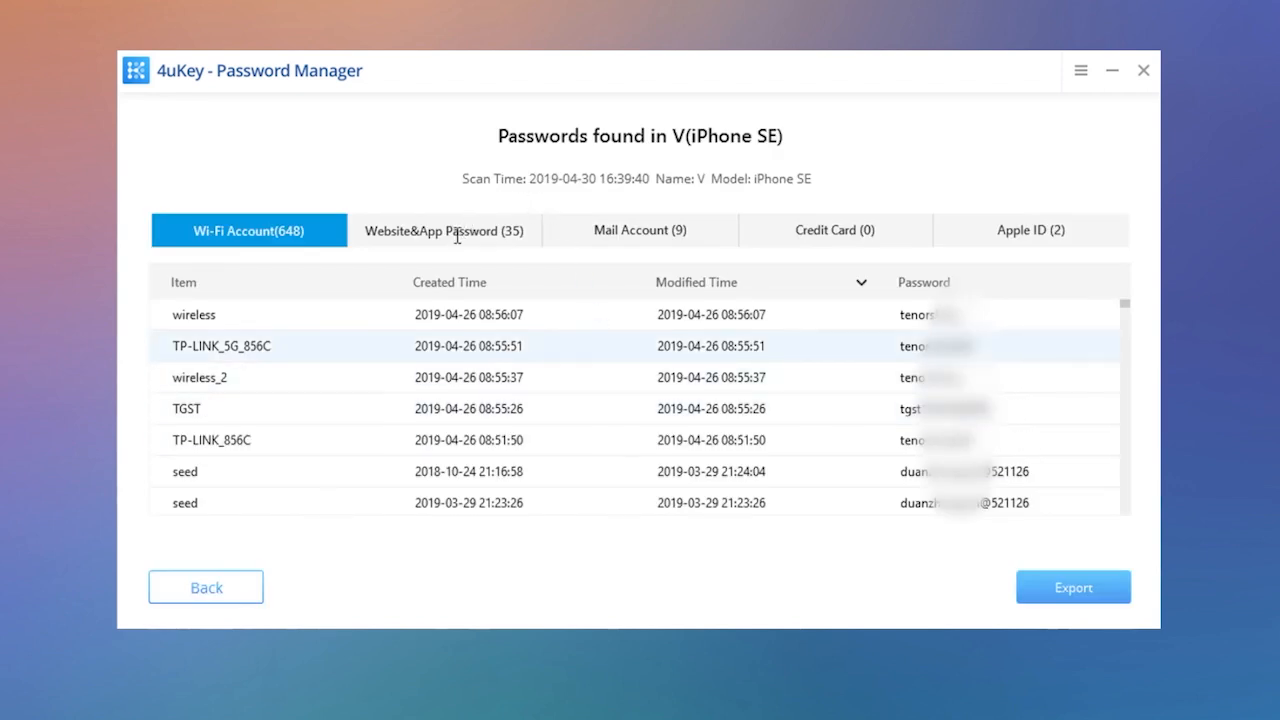
- Show Website & App passwords, including tiktok.com, and start the CSV export
left_click(444, 230)
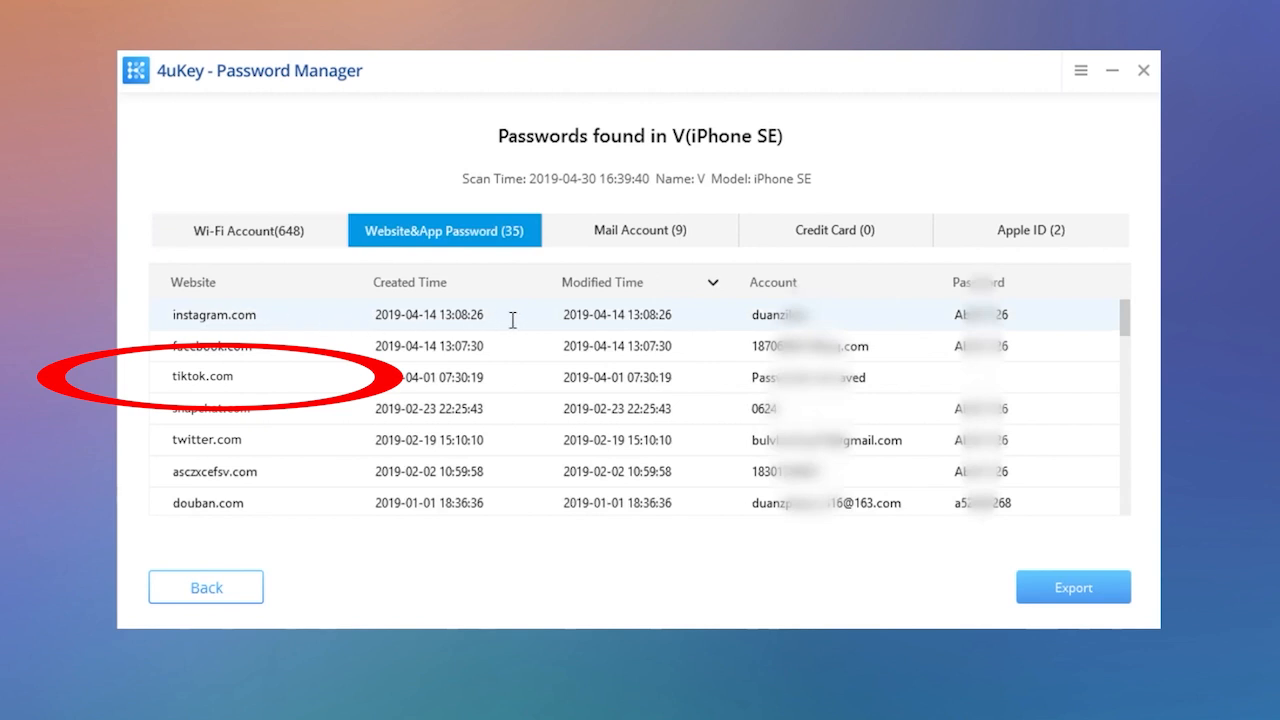
mouse_move(298, 314)
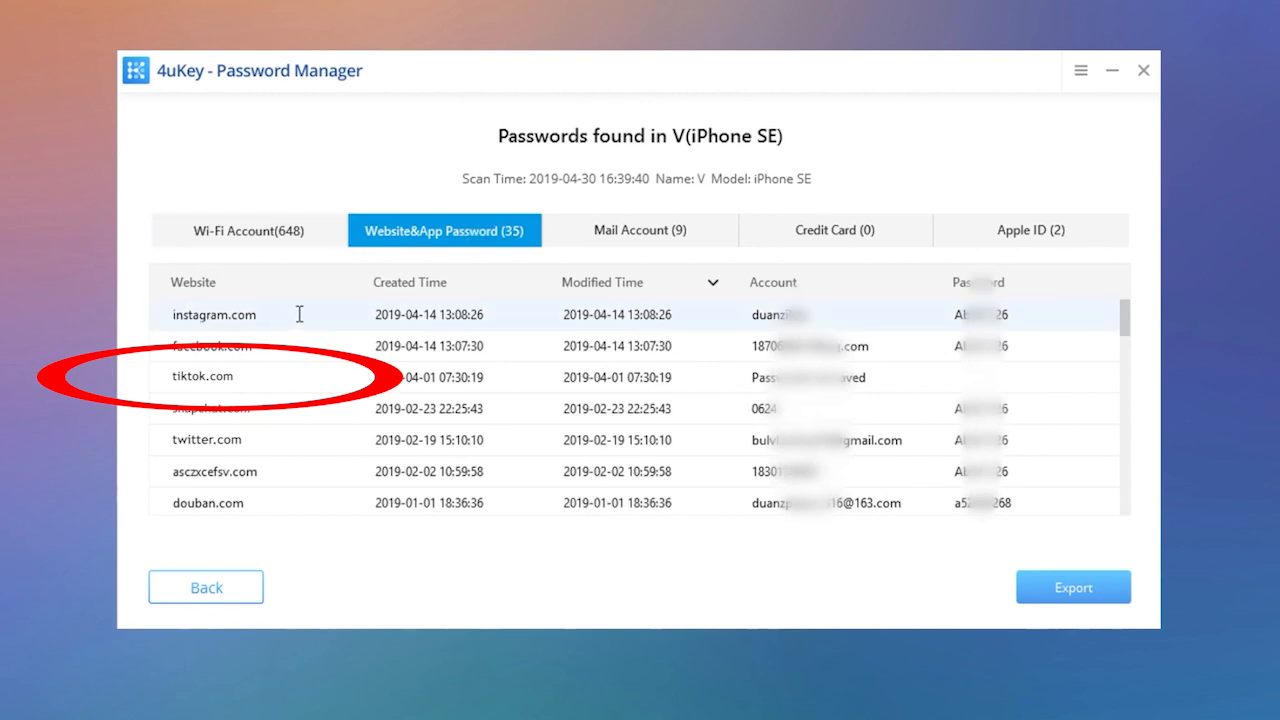
mouse_move(667, 314)
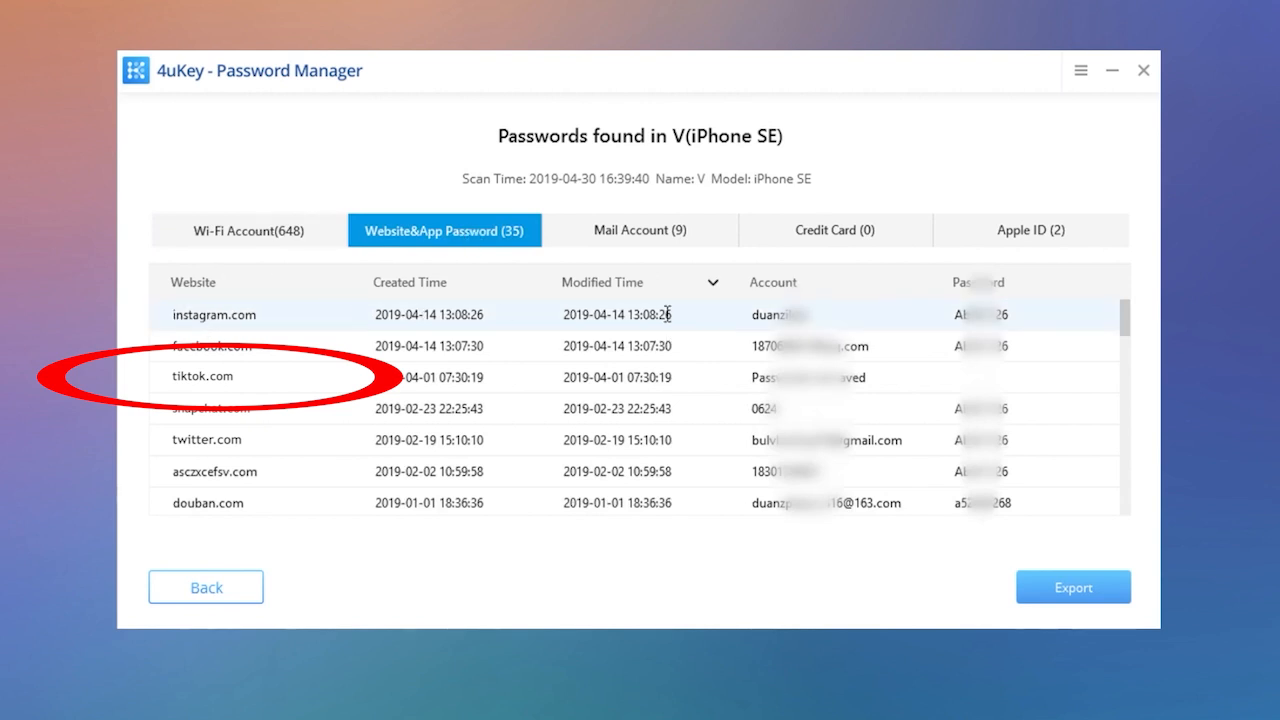
mouse_move(1035, 595)
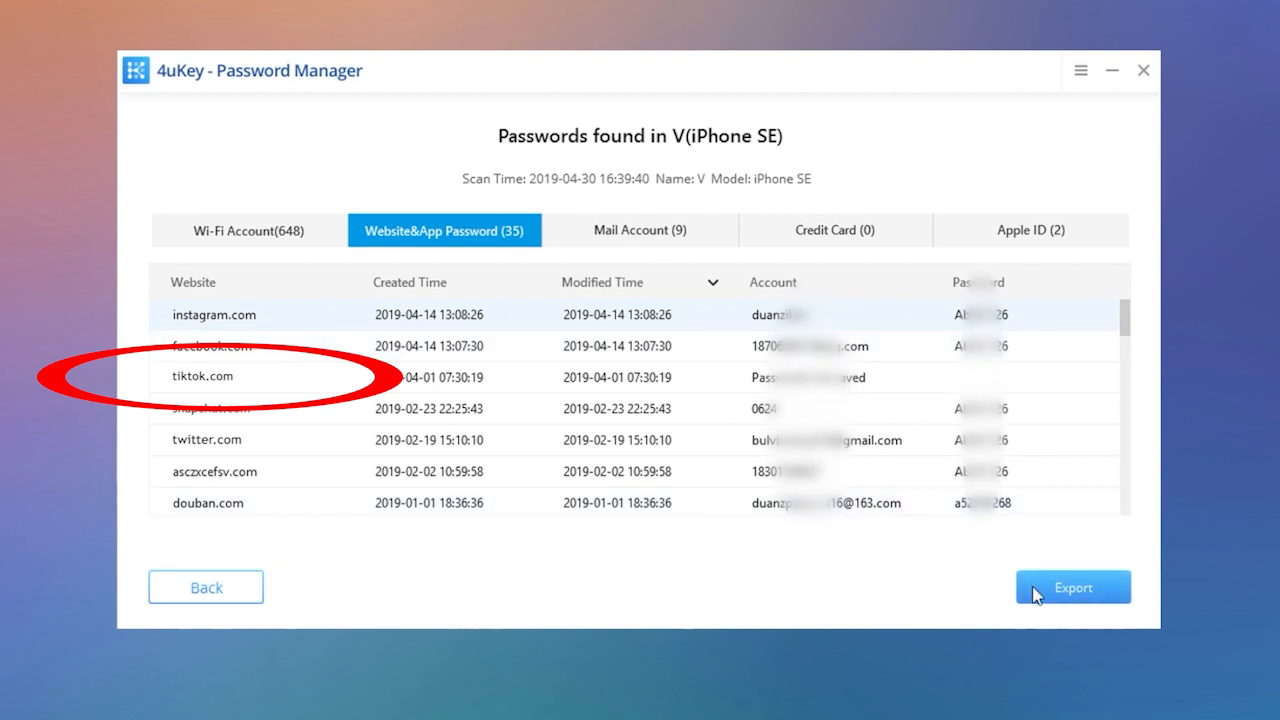
left_click(1072, 587)
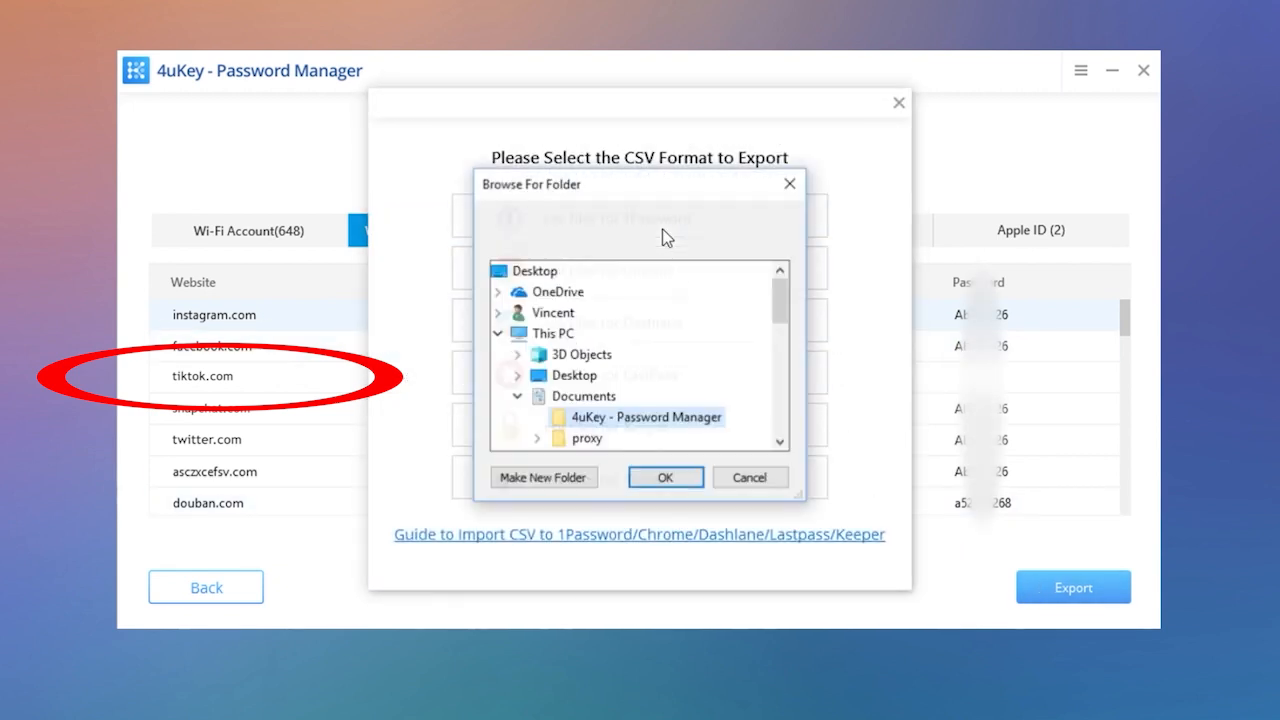